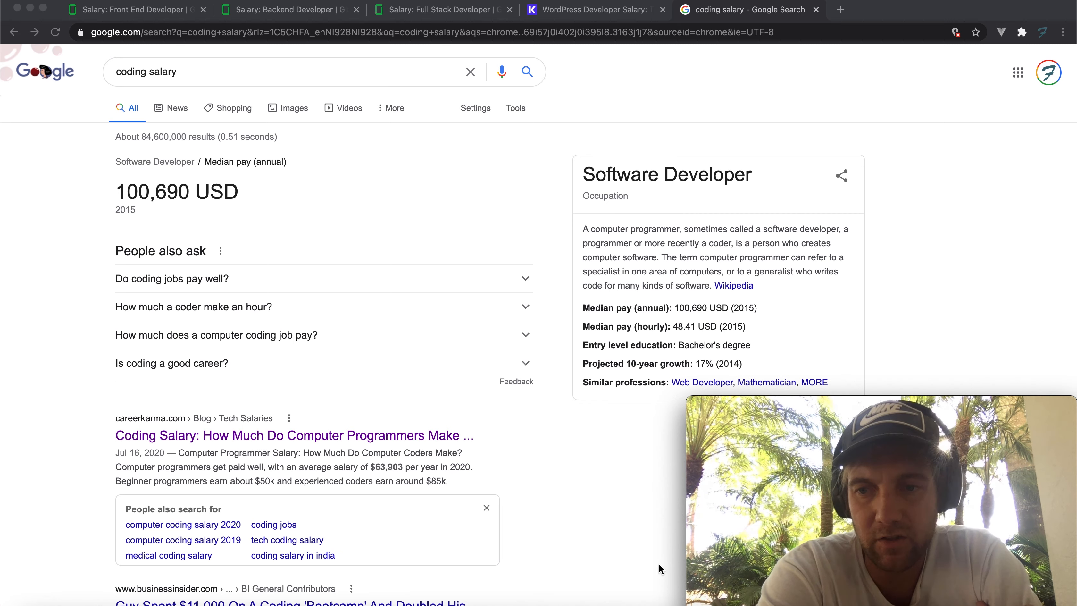
{"action": "mouse_move", "coordinate": [589, 533]}
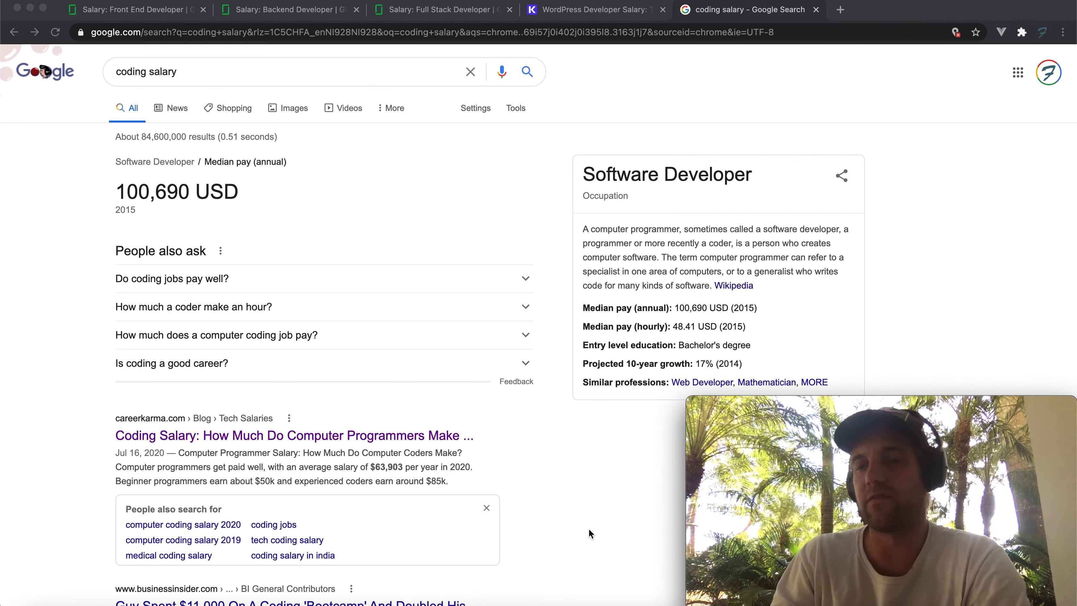
{"action": "mouse_move", "coordinate": [545, 289]}
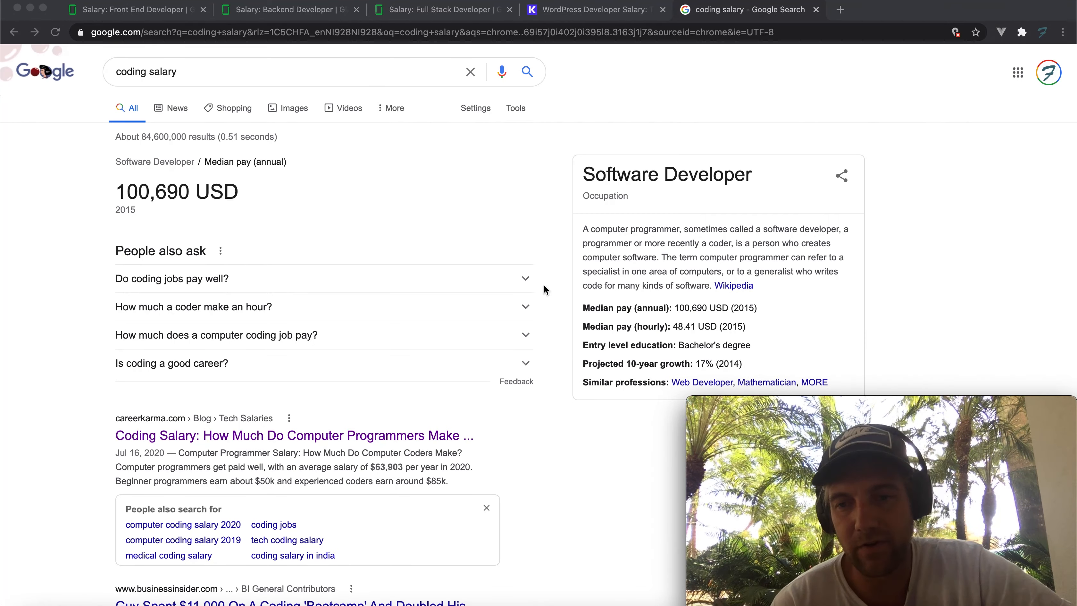
{"action": "mouse_move", "coordinate": [27, 308]}
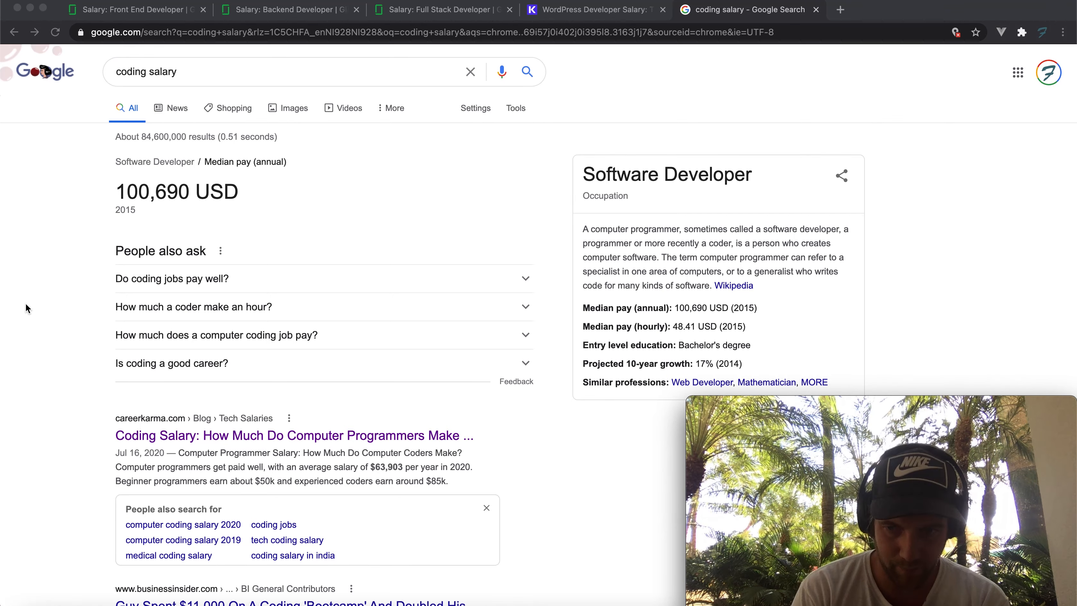
{"action": "mouse_move", "coordinate": [75, 170]}
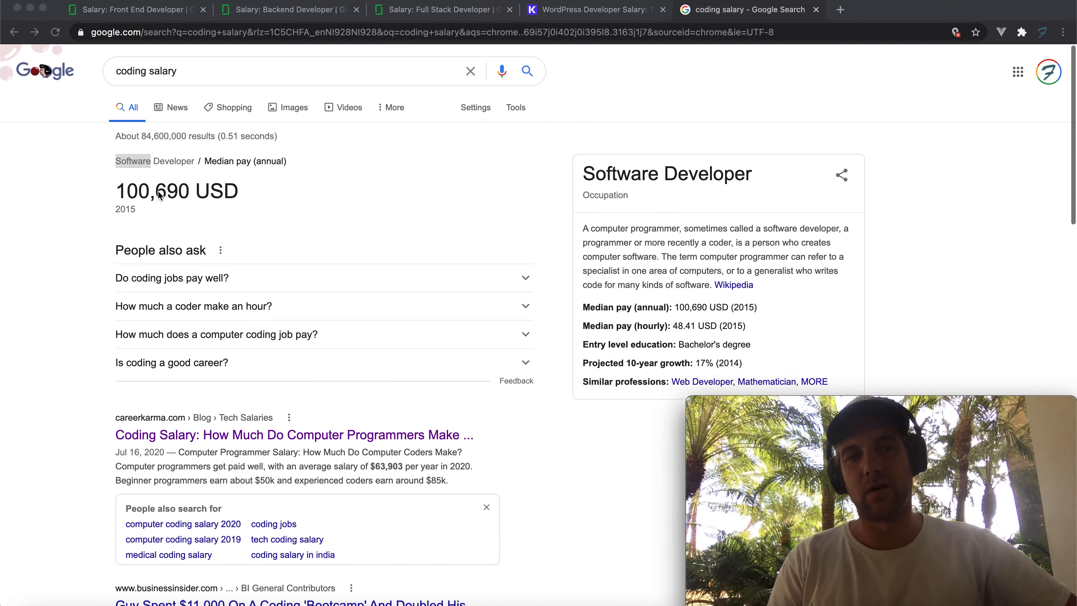
Highlight the 100,690 USD median annual pay figure for software developers
{"action": "triple_click", "coordinate": [177, 191]}
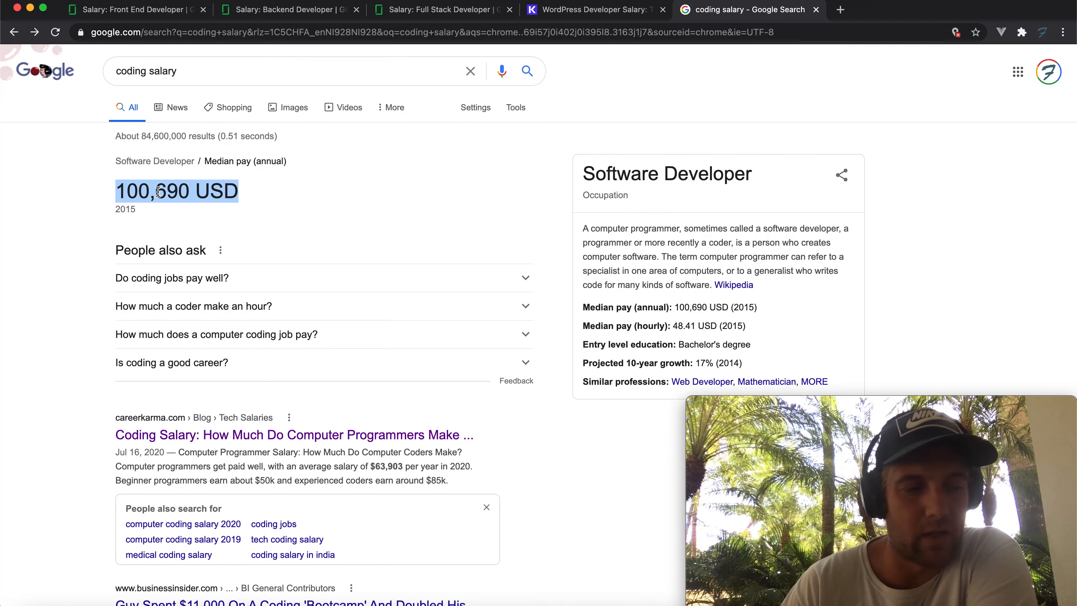
{"action": "mouse_move", "coordinate": [326, 217]}
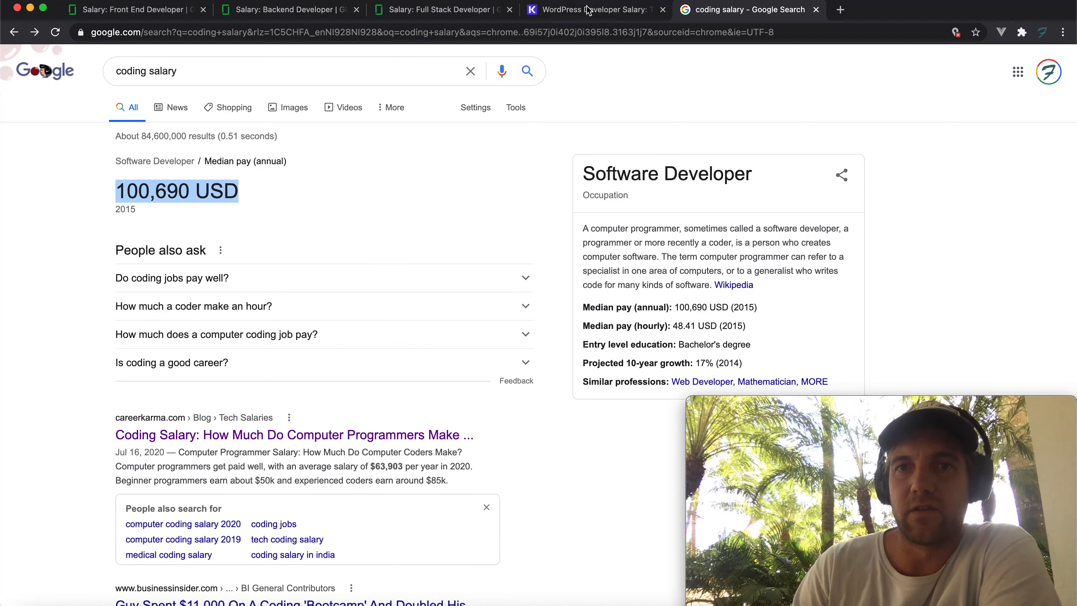
{"action": "mouse_move", "coordinate": [115, 9]}
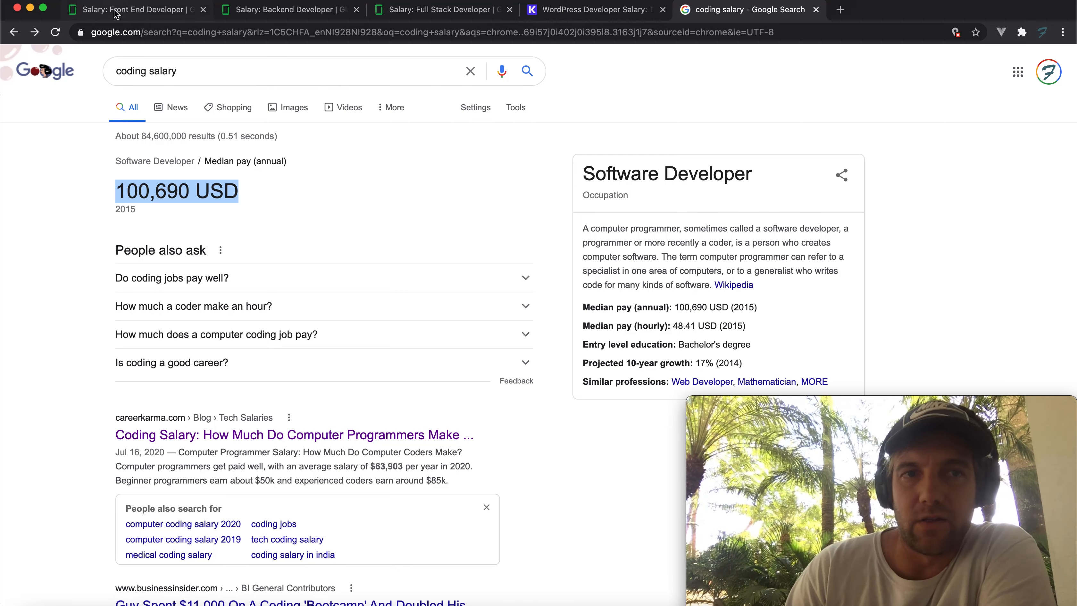
{"action": "mouse_move", "coordinate": [124, 10]}
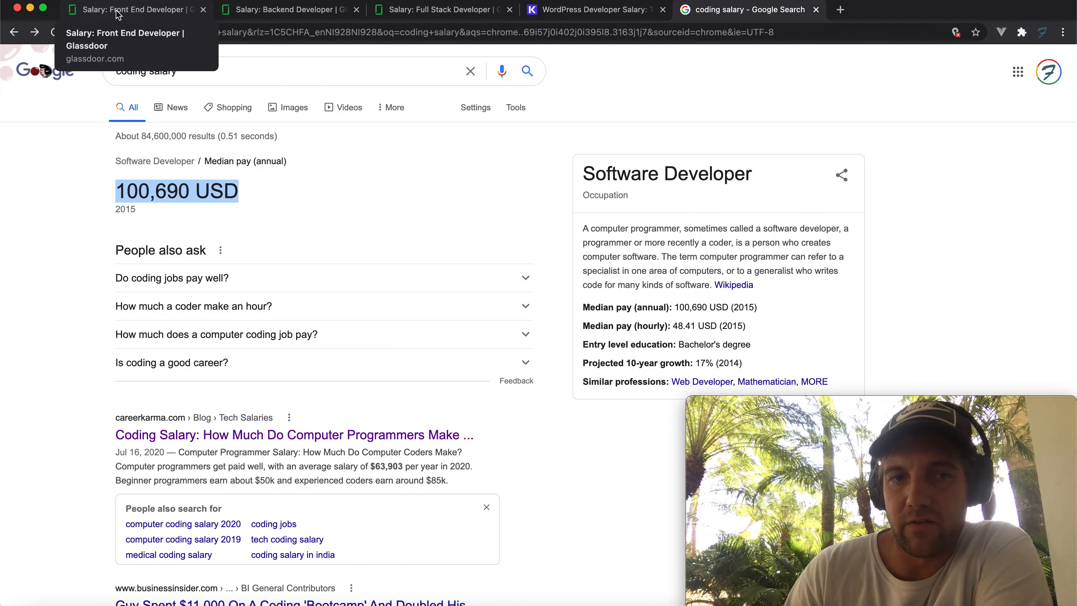
Switch to Glassdoor's Front End Developer salaries page ($76,929 average base pay)
{"action": "left_click", "coordinate": [131, 9]}
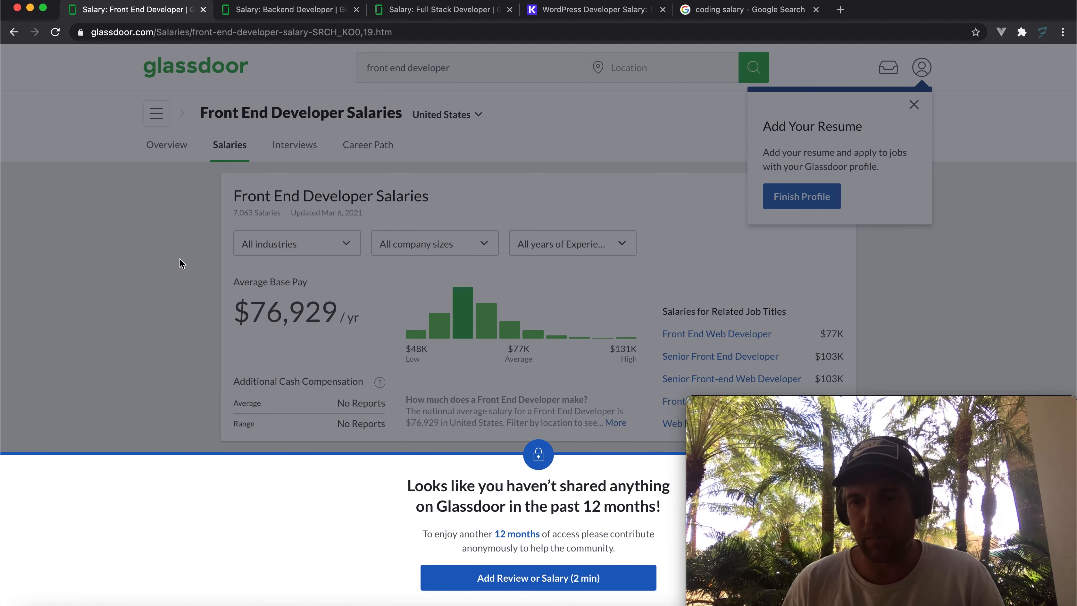
{"action": "mouse_move", "coordinate": [213, 333]}
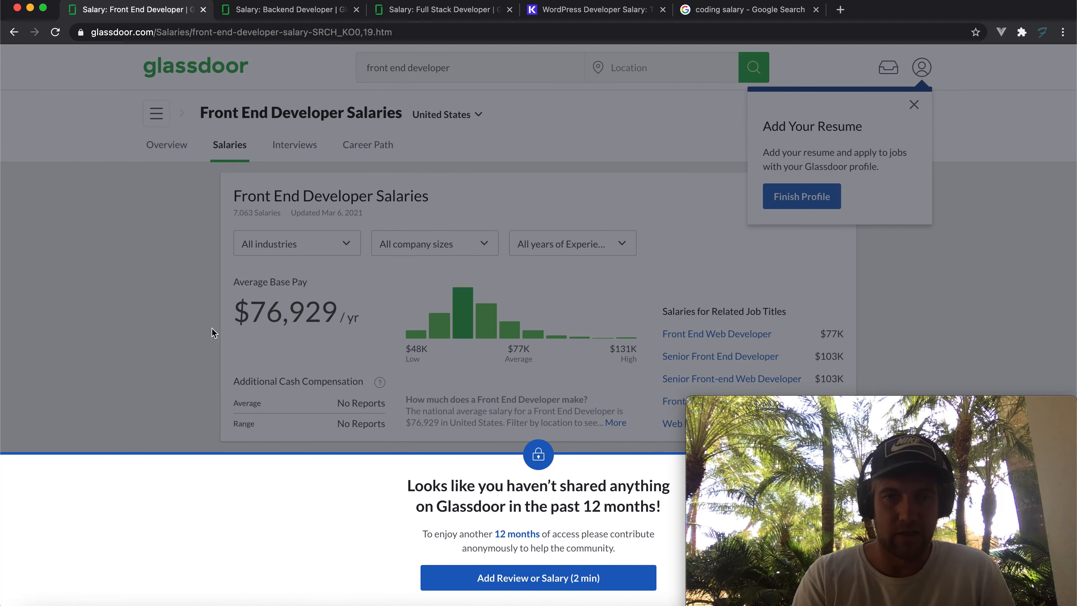
{"action": "mouse_move", "coordinate": [347, 318]}
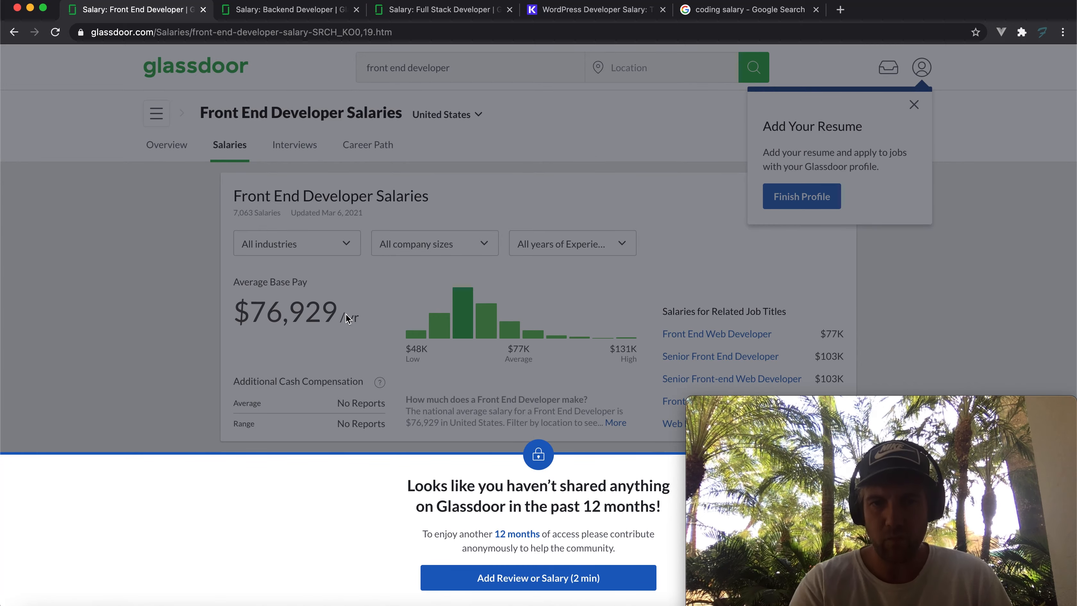
{"action": "mouse_move", "coordinate": [741, 313]}
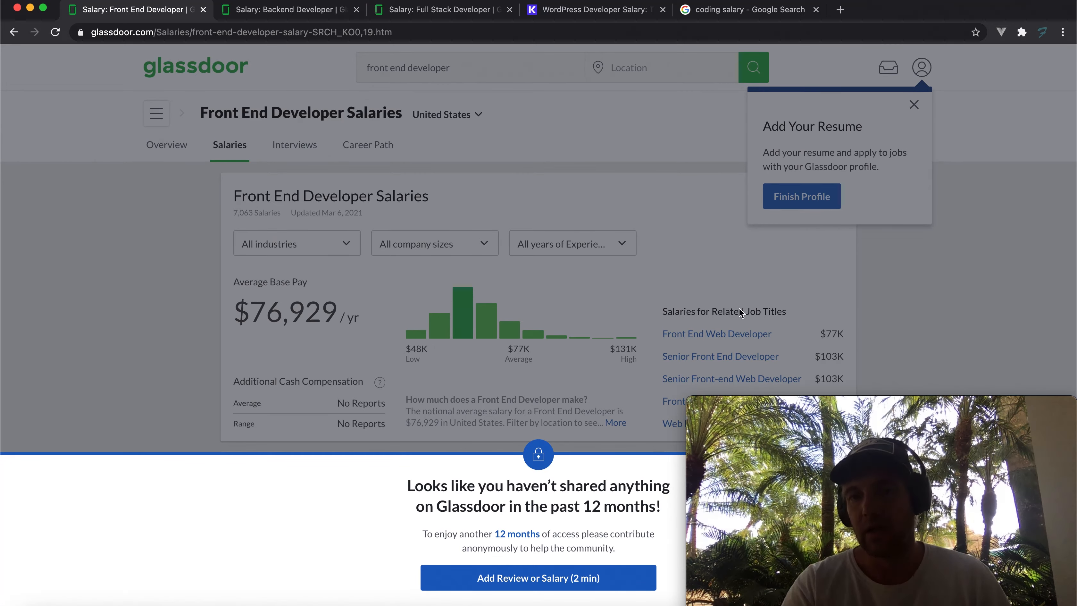
{"action": "mouse_move", "coordinate": [574, 387]}
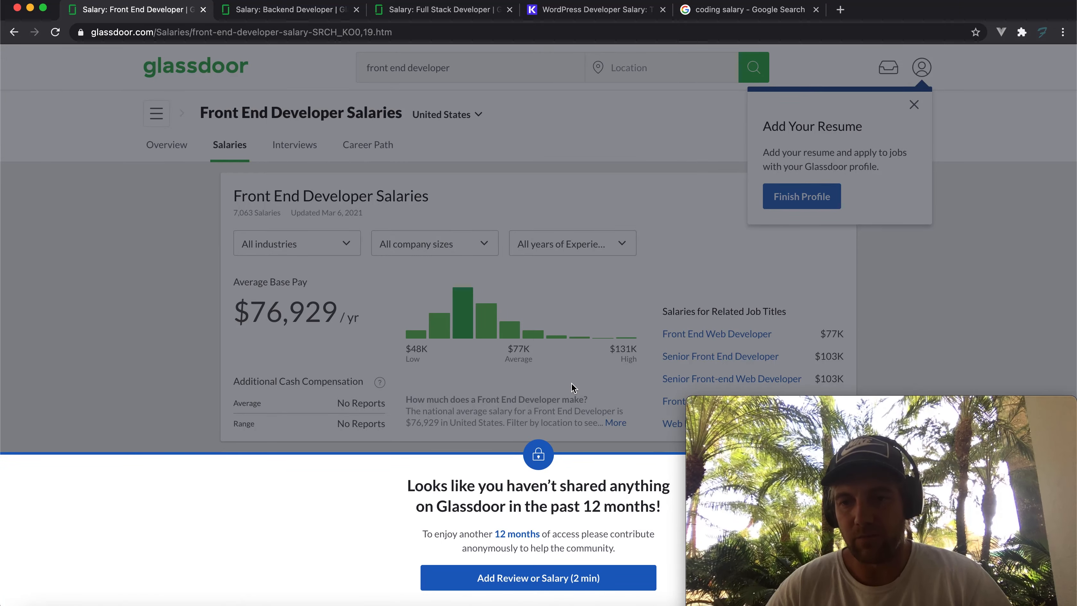
{"action": "mouse_move", "coordinate": [481, 297]}
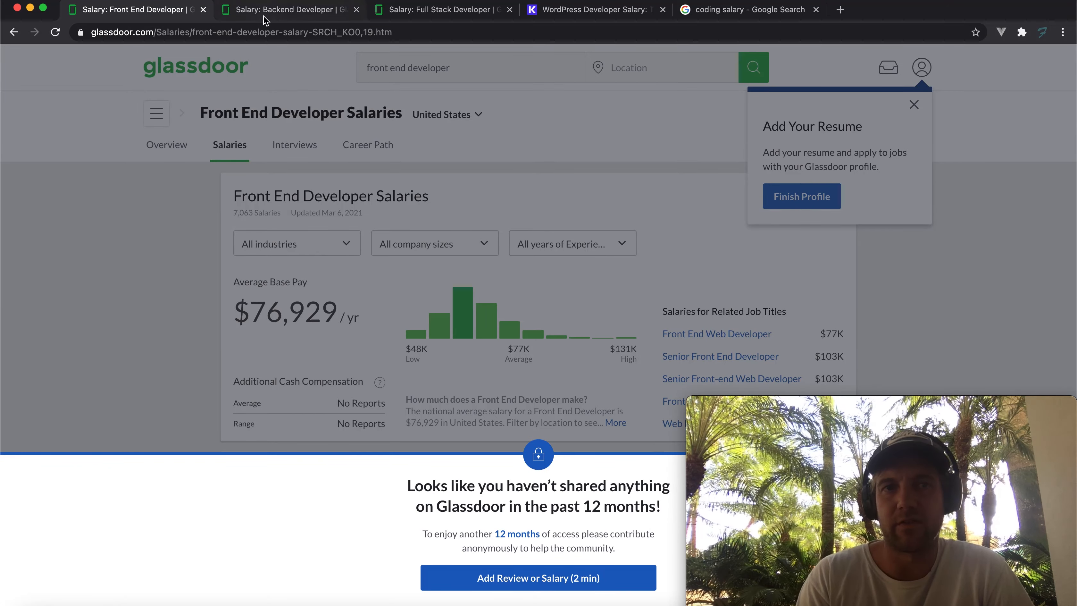
Switch to Glassdoor's Backend Developer salaries page ($101,619 average base pay)
{"action": "left_click", "coordinate": [281, 9]}
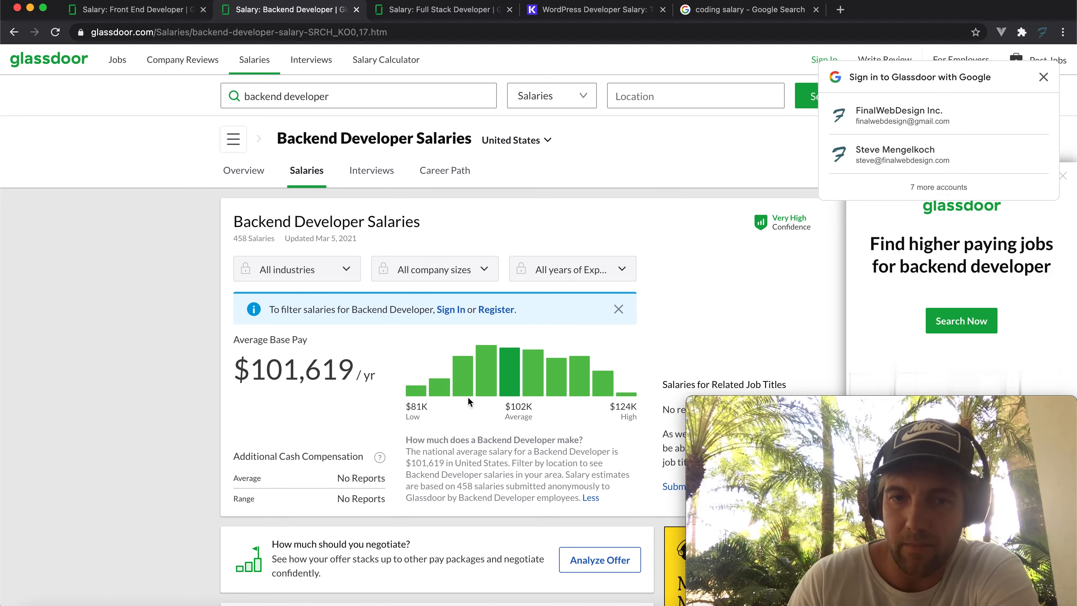
{"action": "mouse_move", "coordinate": [529, 374]}
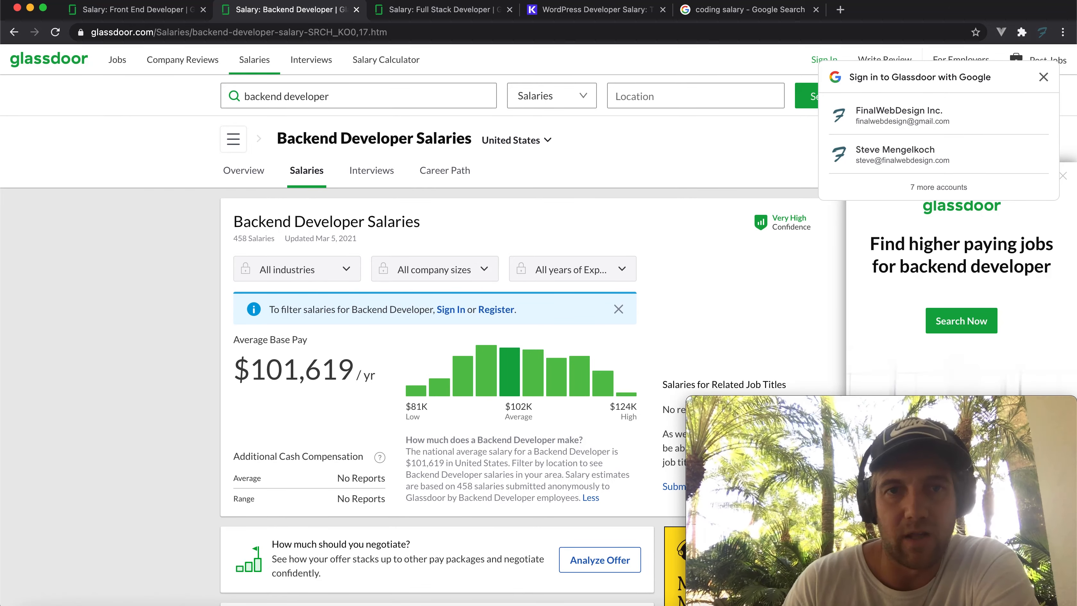
Switch to Glassdoor's Full Stack Developer salaries page ($105,813 average base pay)
{"action": "left_click", "coordinate": [433, 10]}
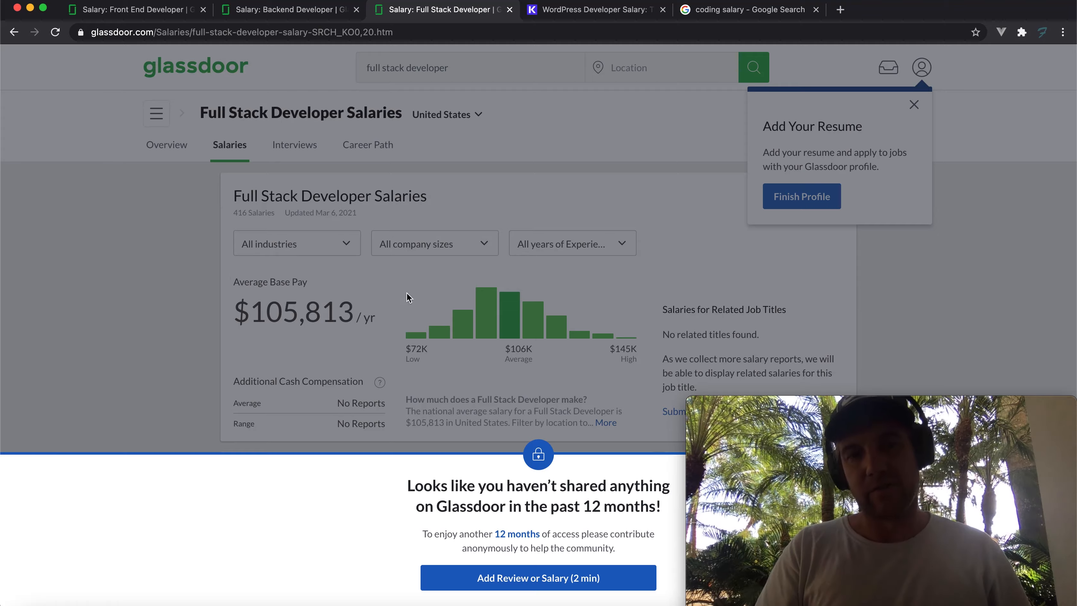
{"action": "mouse_move", "coordinate": [332, 310]}
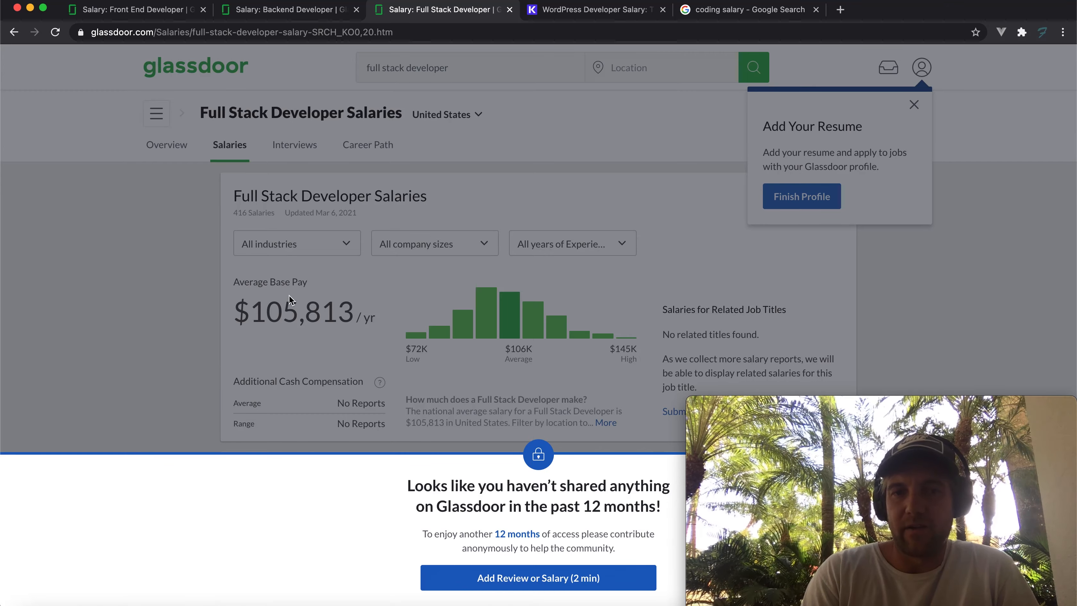
{"action": "mouse_move", "coordinate": [288, 342]}
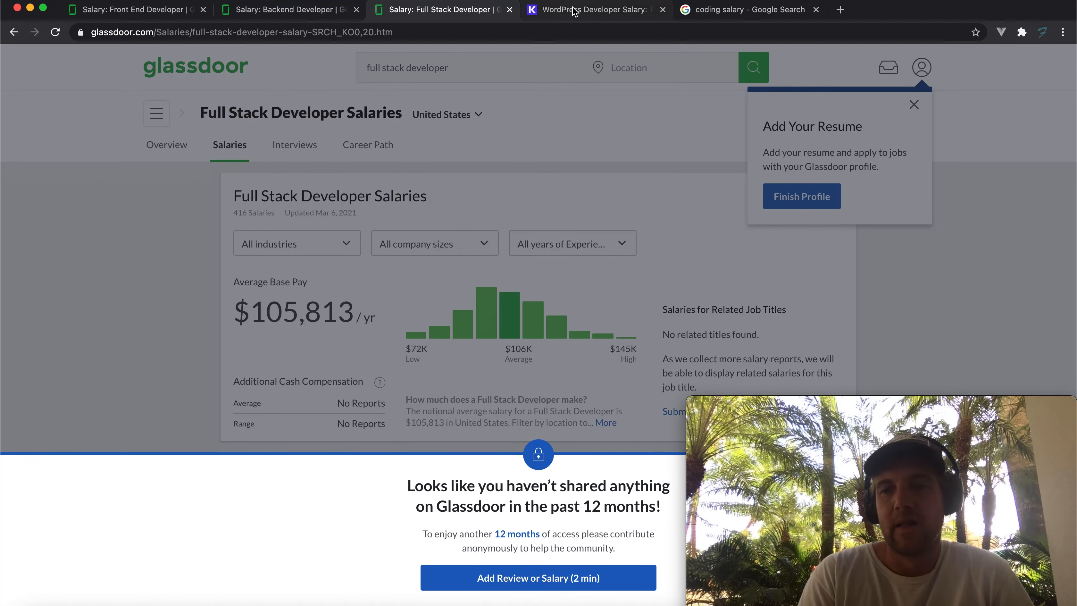
{"action": "mouse_move", "coordinate": [595, 9]}
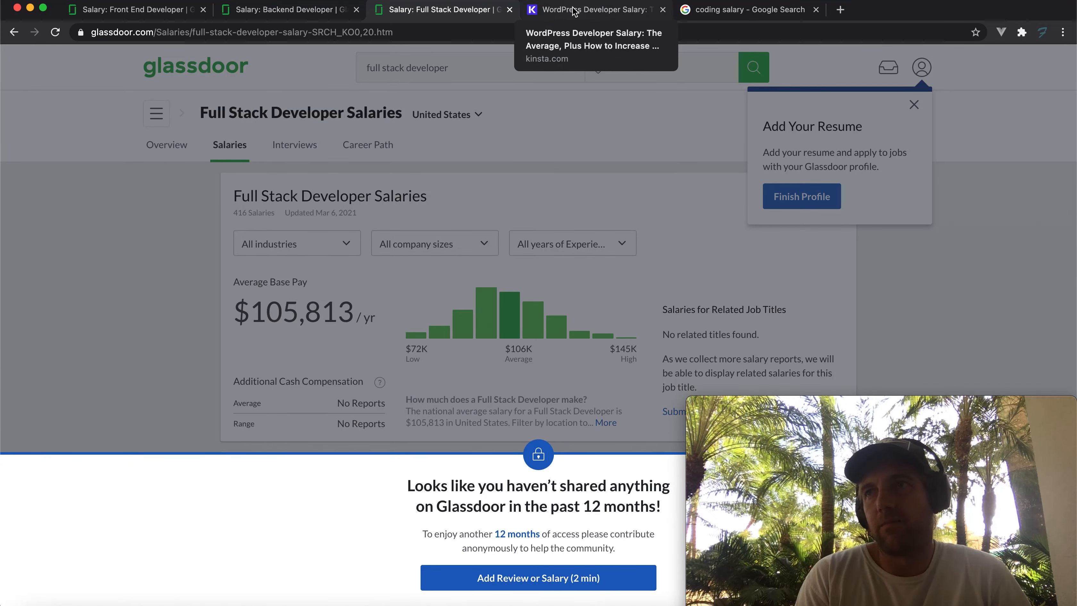
Switch to Kinsta's WordPress developer salary article listing Glassdoor's $68,224 average
{"action": "left_click", "coordinate": [591, 10]}
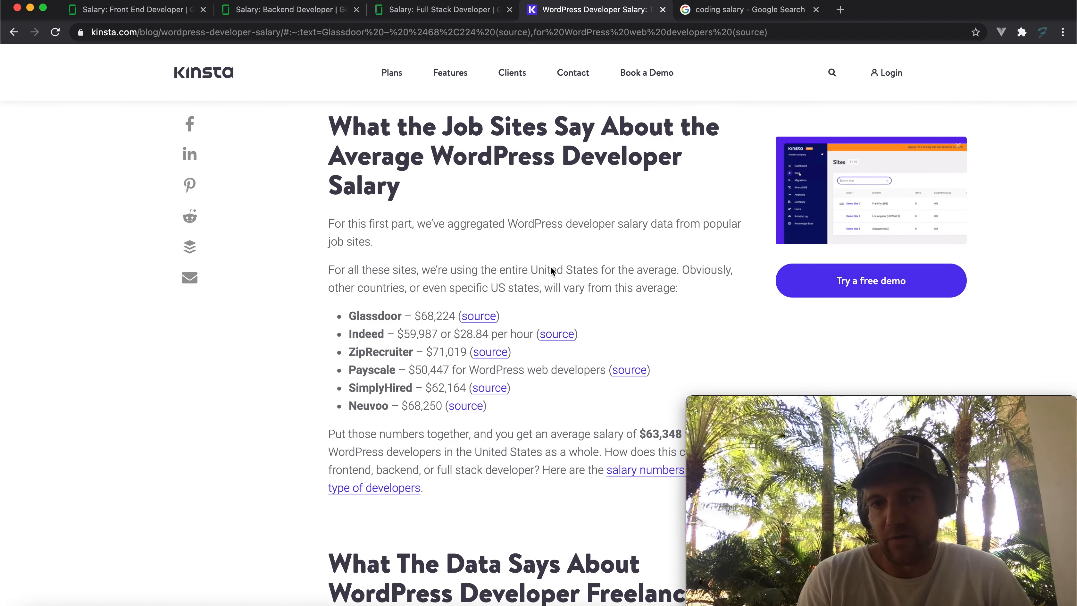
{"action": "mouse_move", "coordinate": [433, 288]}
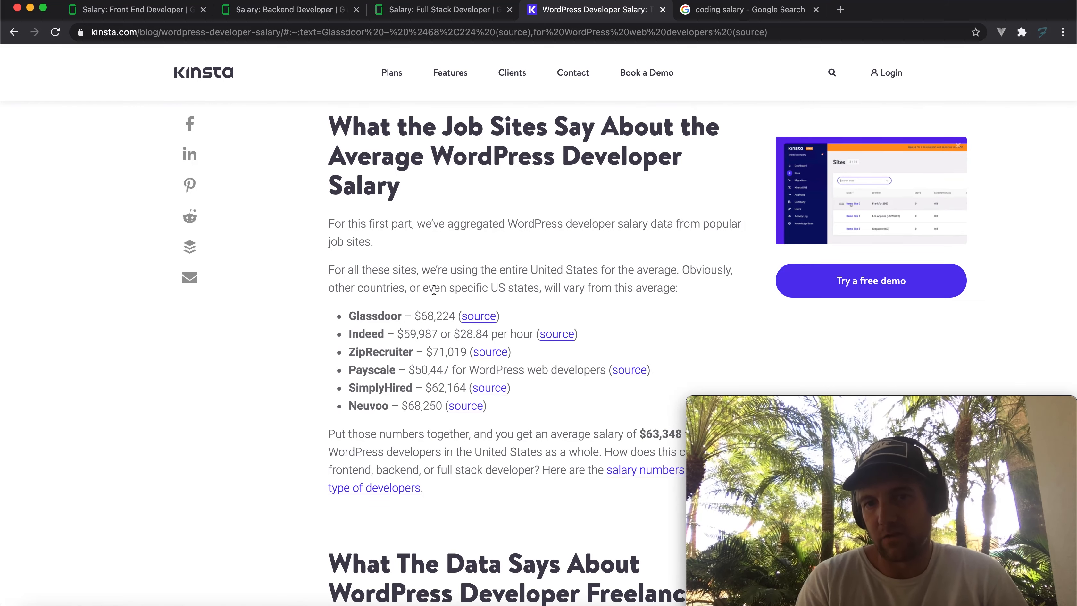